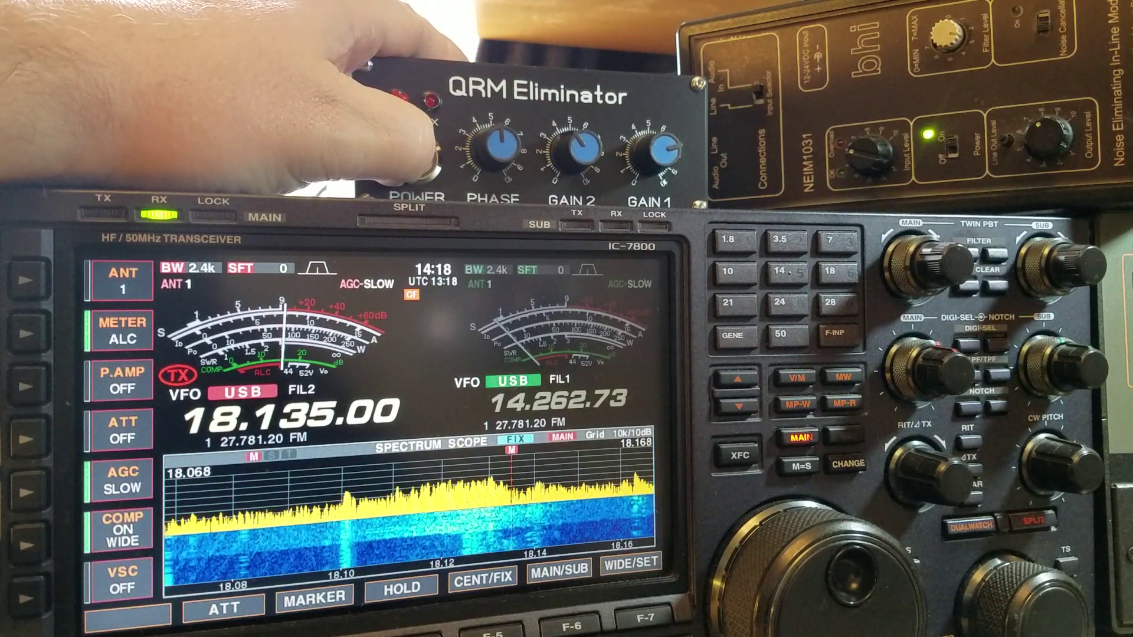
- Null the interference on 18.135 MHz USB with the QRM Eliminator's PHASE and GAIN
click(415, 154)
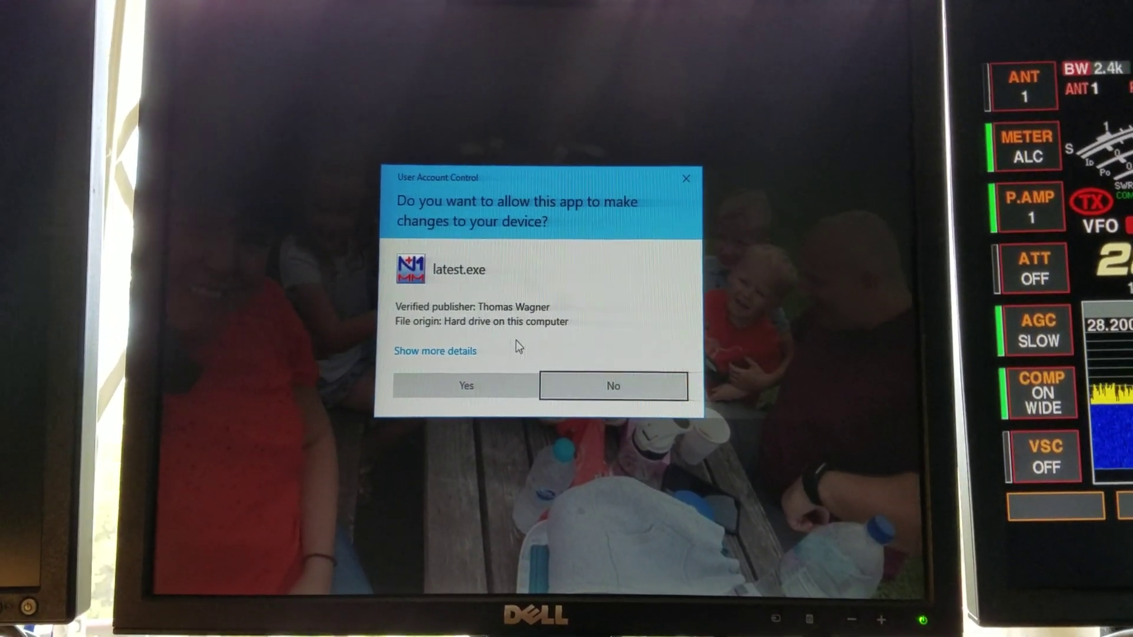
- Allow the installer, pass the welcome page, and finish with 'Run N1MM Logger+' ticked
click(465, 386)
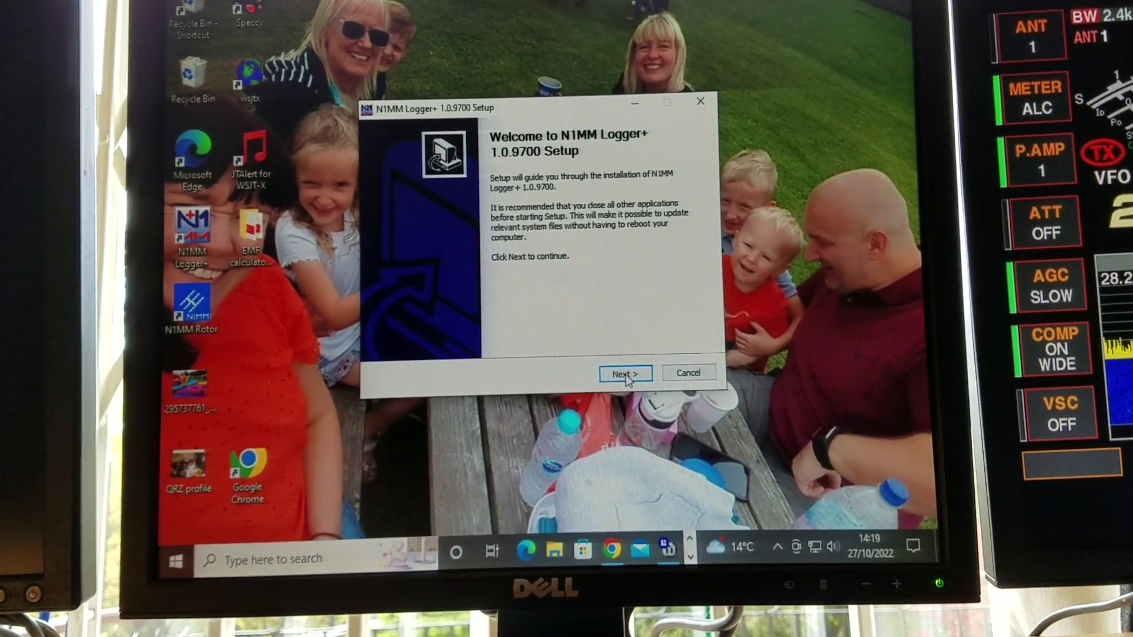
click(626, 373)
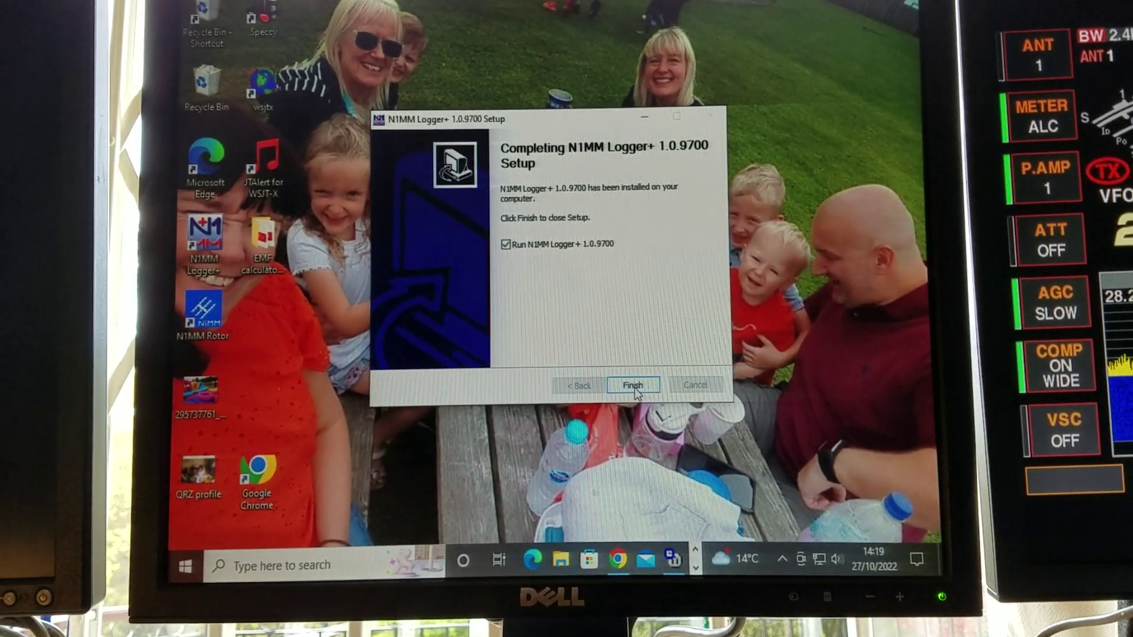
click(633, 385)
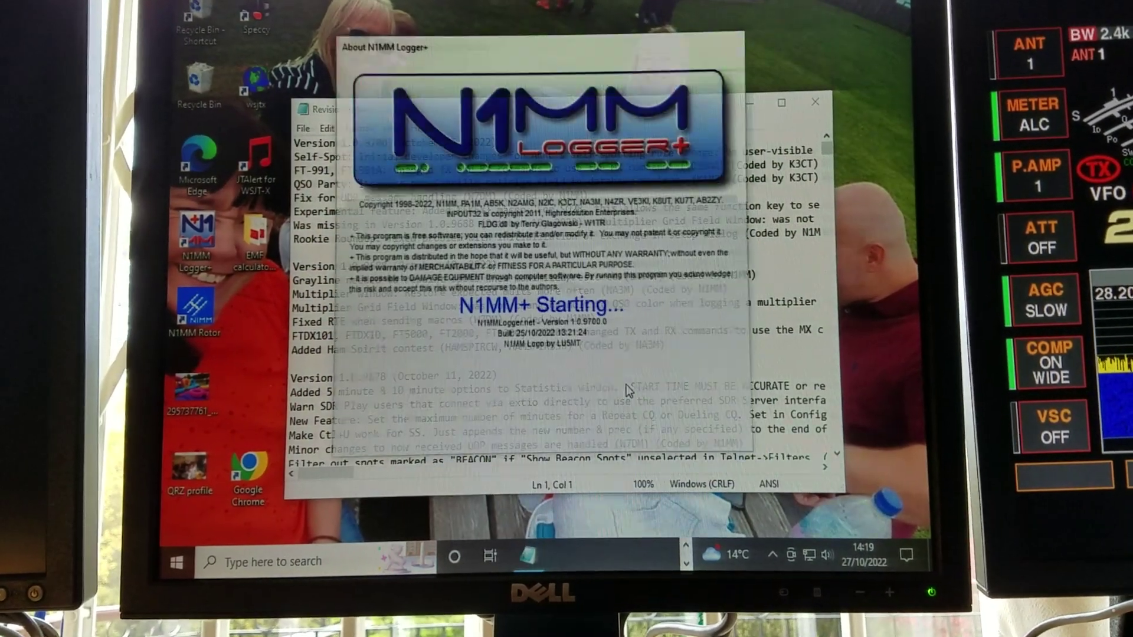